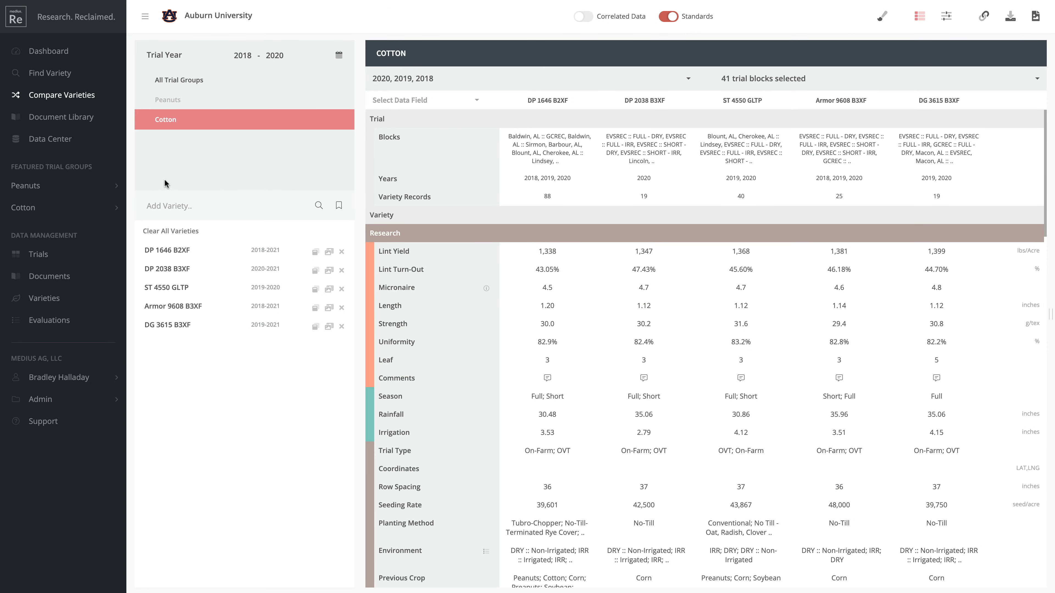
{"action": "mouse_move", "coordinate": [51, 139]}
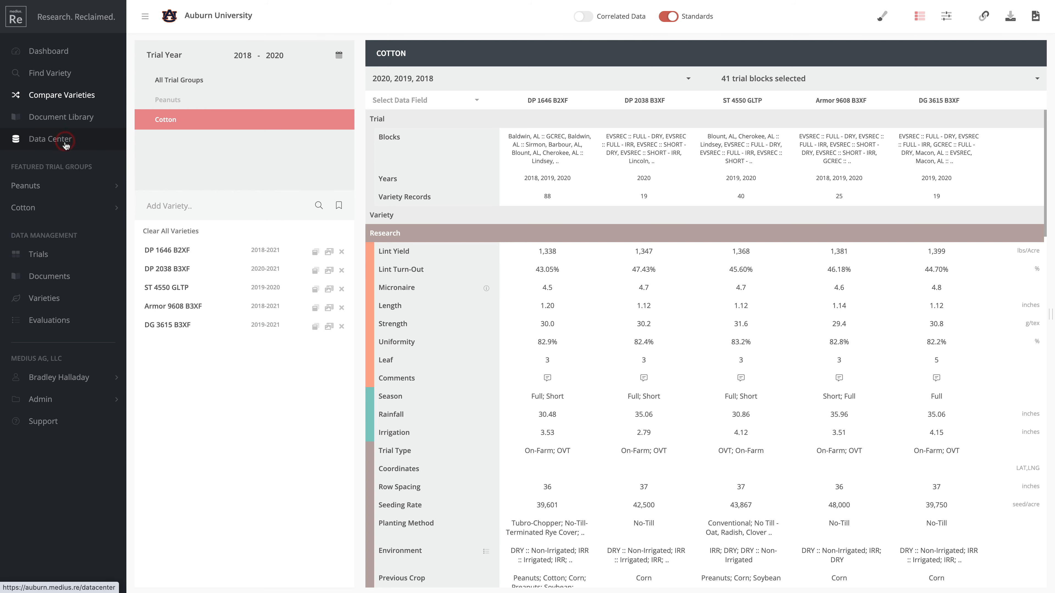
- Enter the Data Center and restrict the trial year range to 2020 only
{"action": "left_click", "coordinate": [49, 139]}
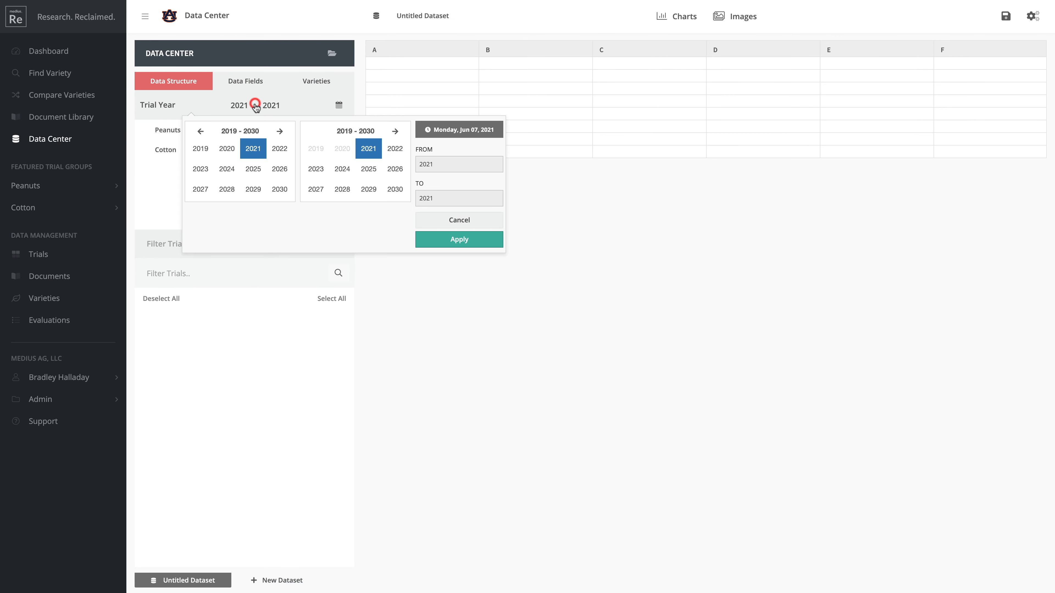
{"action": "left_click", "coordinate": [458, 239]}
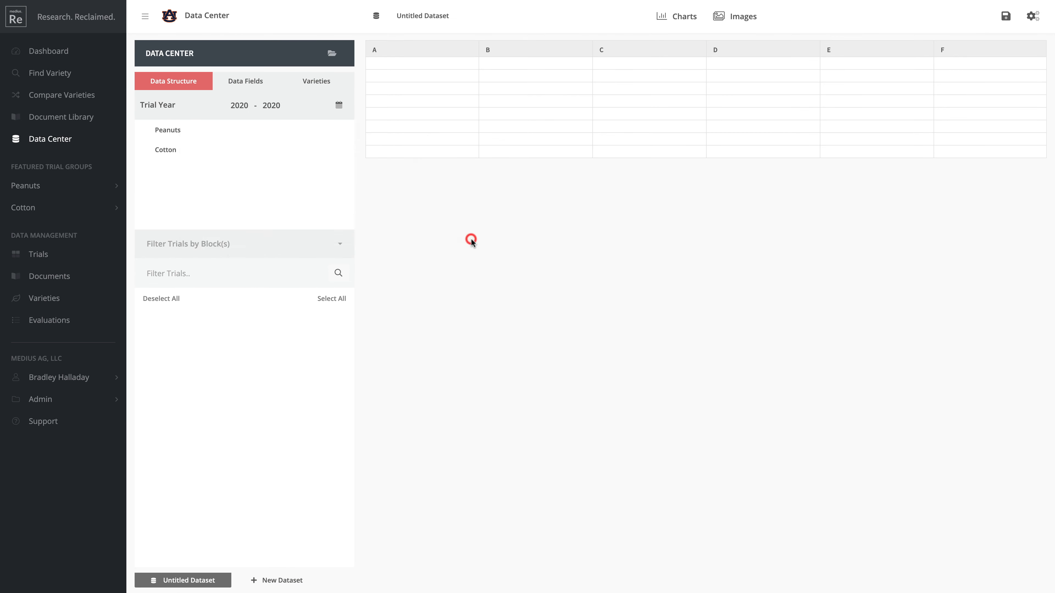
{"action": "mouse_move", "coordinate": [213, 154]}
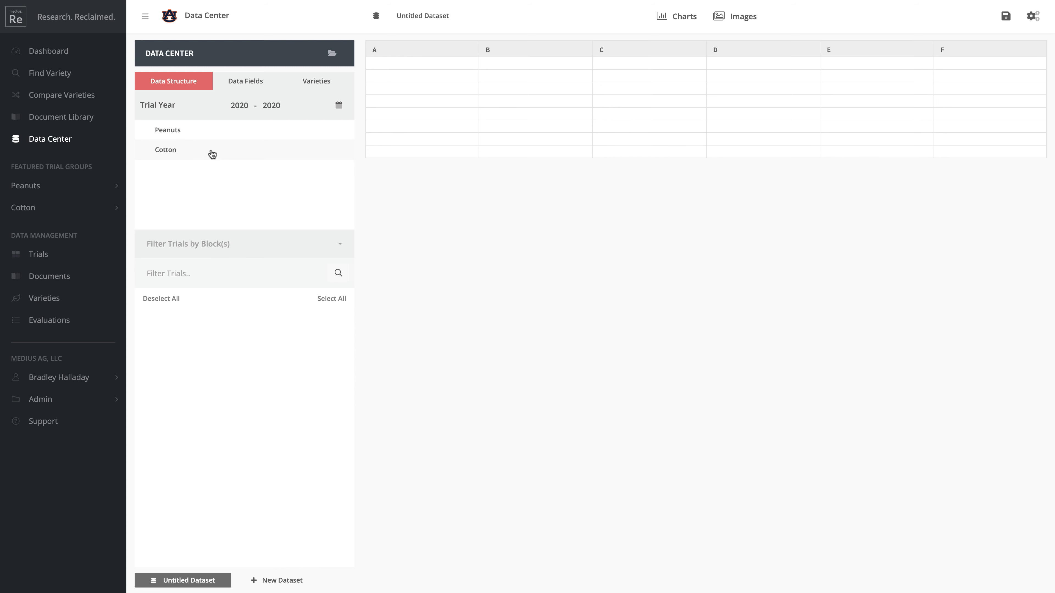
{"action": "mouse_move", "coordinate": [200, 152]}
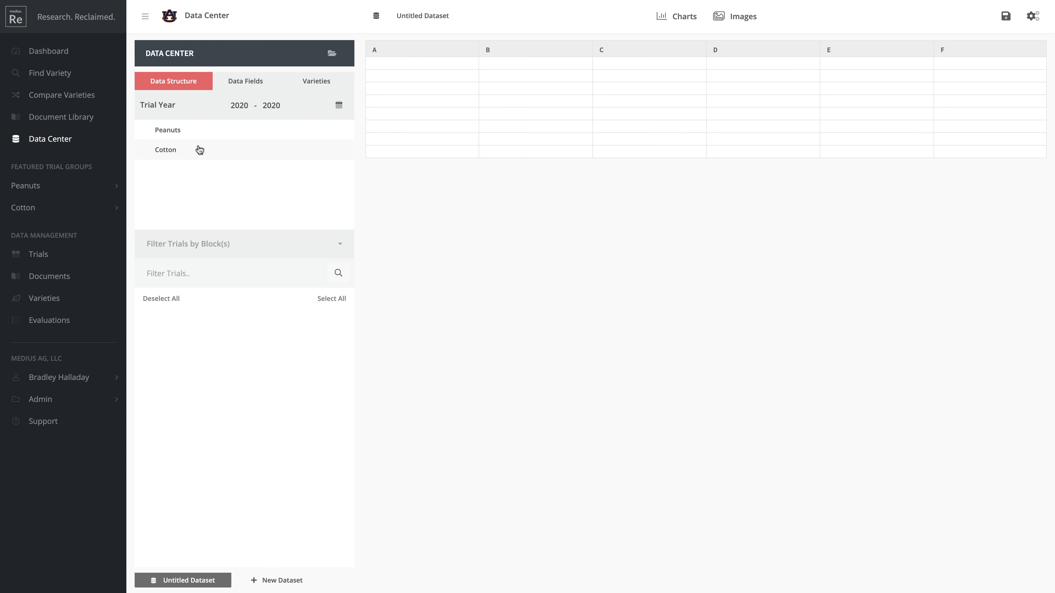
- Choose Peanuts as the trial group to list its 2020 trials
{"action": "left_click", "coordinate": [167, 130]}
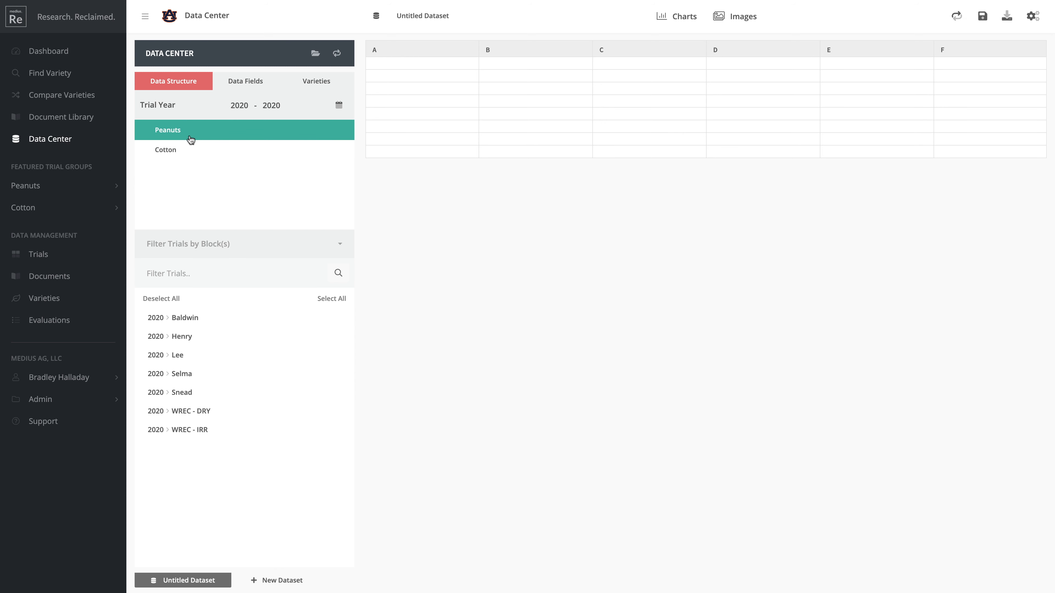
{"action": "mouse_move", "coordinate": [217, 411]}
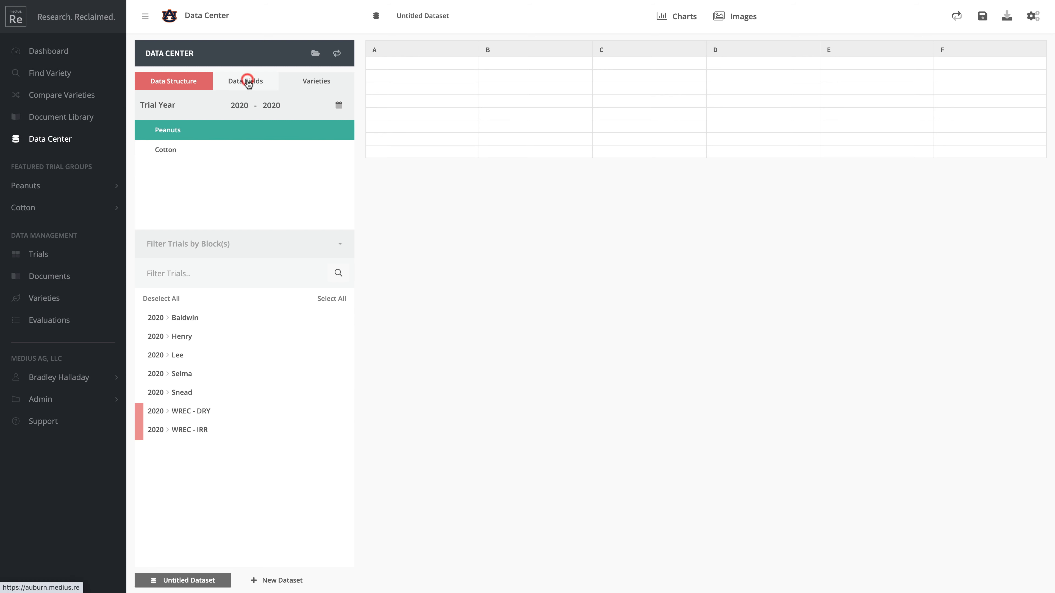
- Reload the 2020 WREC dry and irrigated rows with all data fields and move to Charts
{"action": "left_click", "coordinate": [245, 81]}
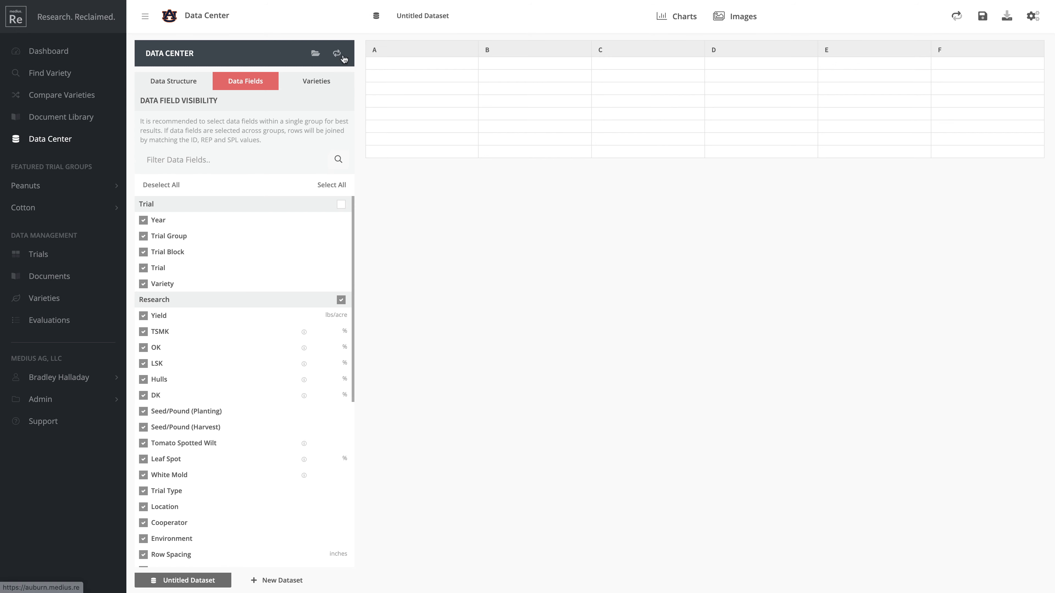
{"action": "left_click", "coordinate": [337, 54]}
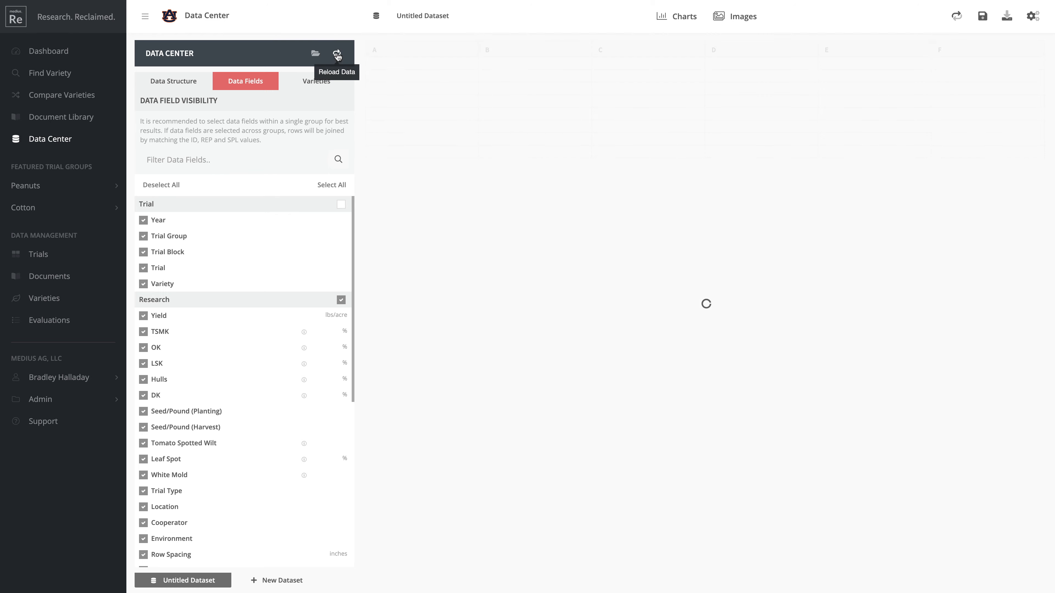
{"action": "left_click", "coordinate": [337, 54]}
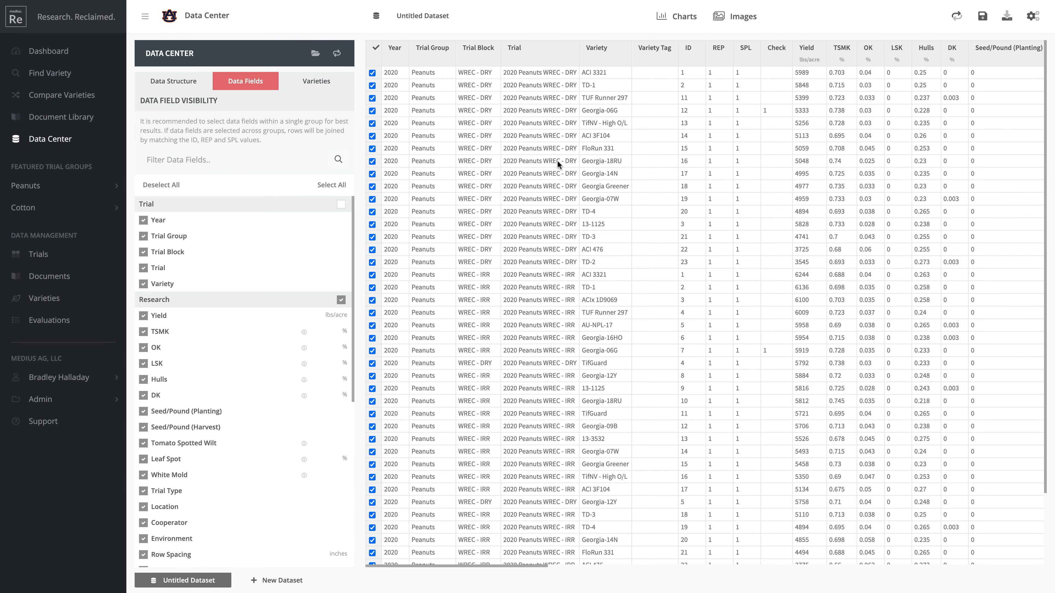
{"action": "mouse_move", "coordinate": [751, 195]}
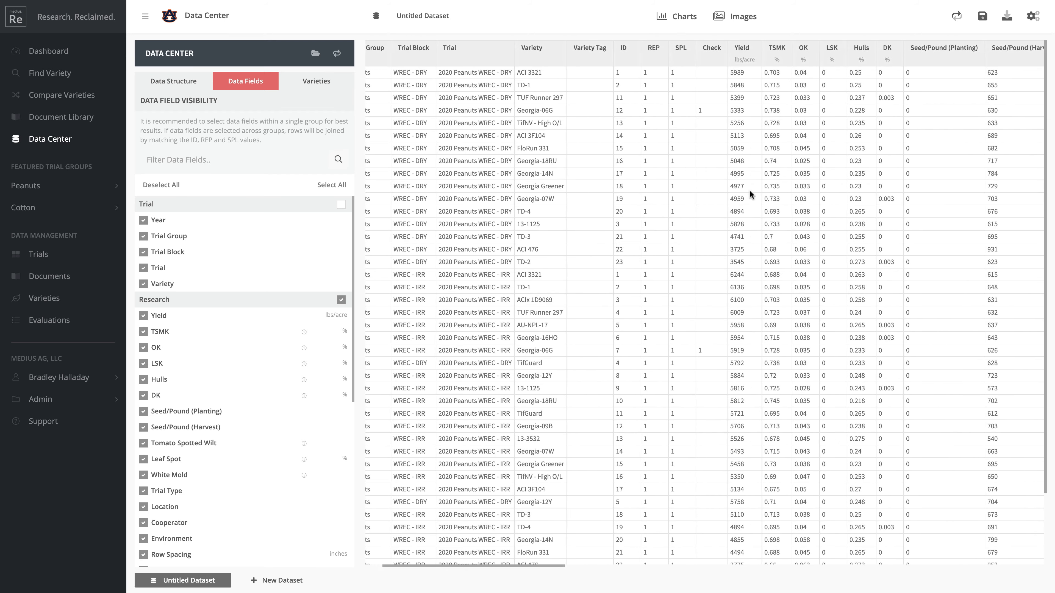
{"action": "scroll", "scroll_direction": "right", "scroll_amount": 3}
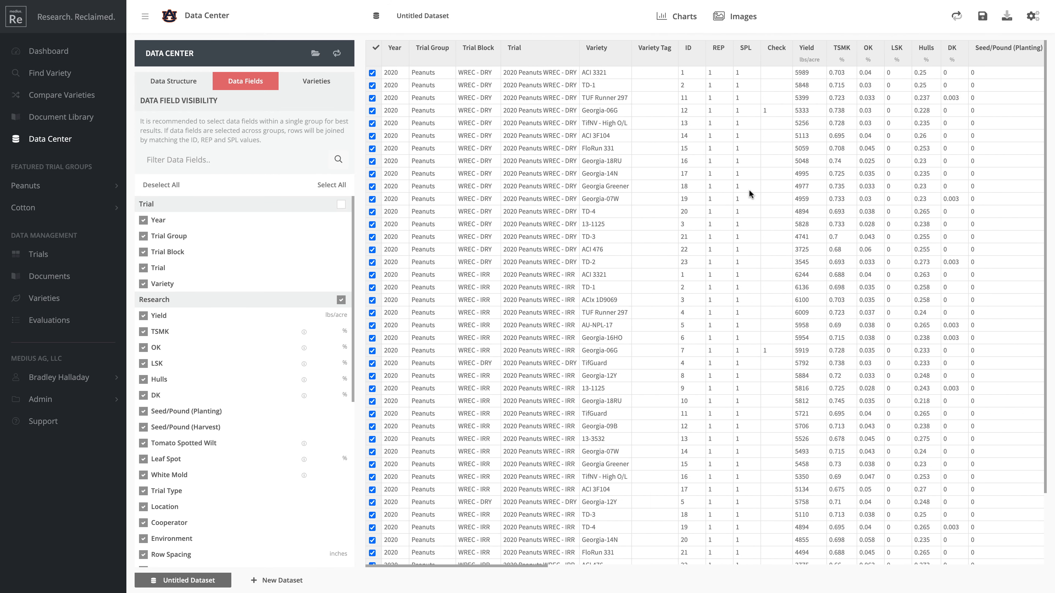
{"action": "left_click", "coordinate": [683, 16]}
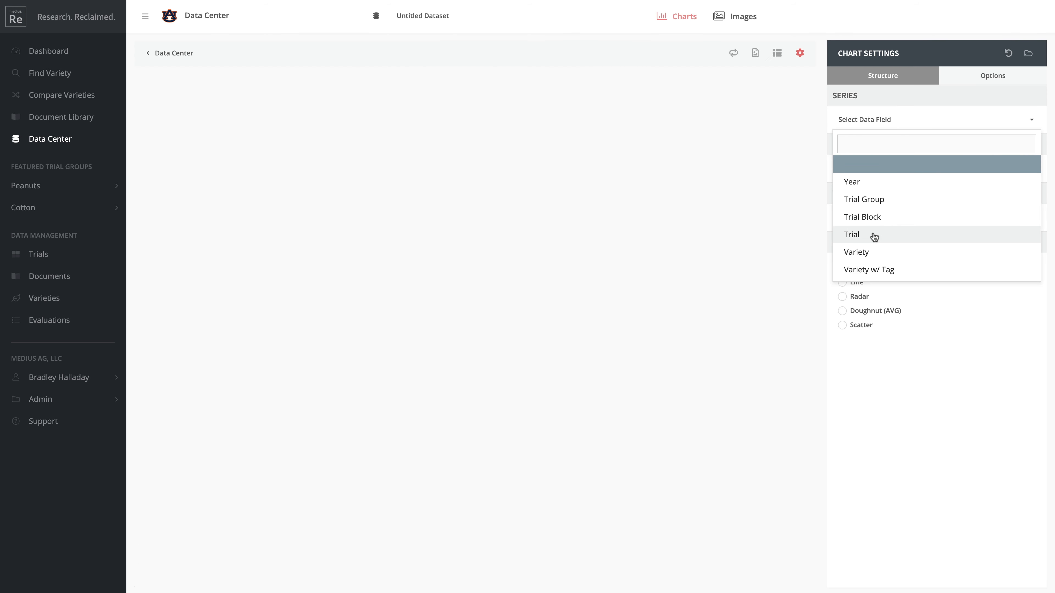
- Chart Yield by Variety with Trial as the series, giving dry and irrigated bars
{"action": "left_click", "coordinate": [851, 234]}
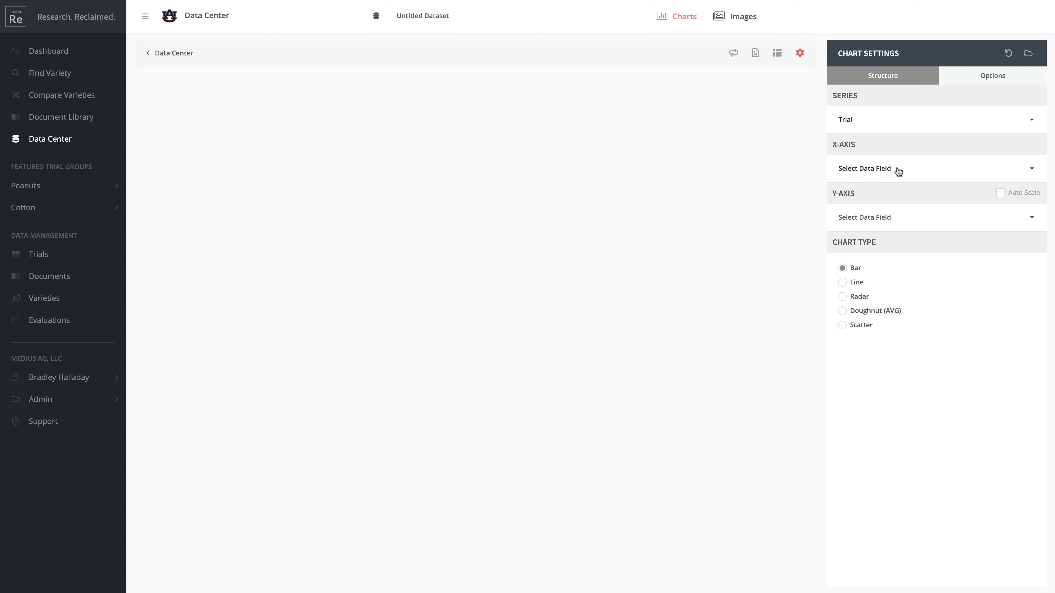
{"action": "mouse_move", "coordinate": [898, 168]}
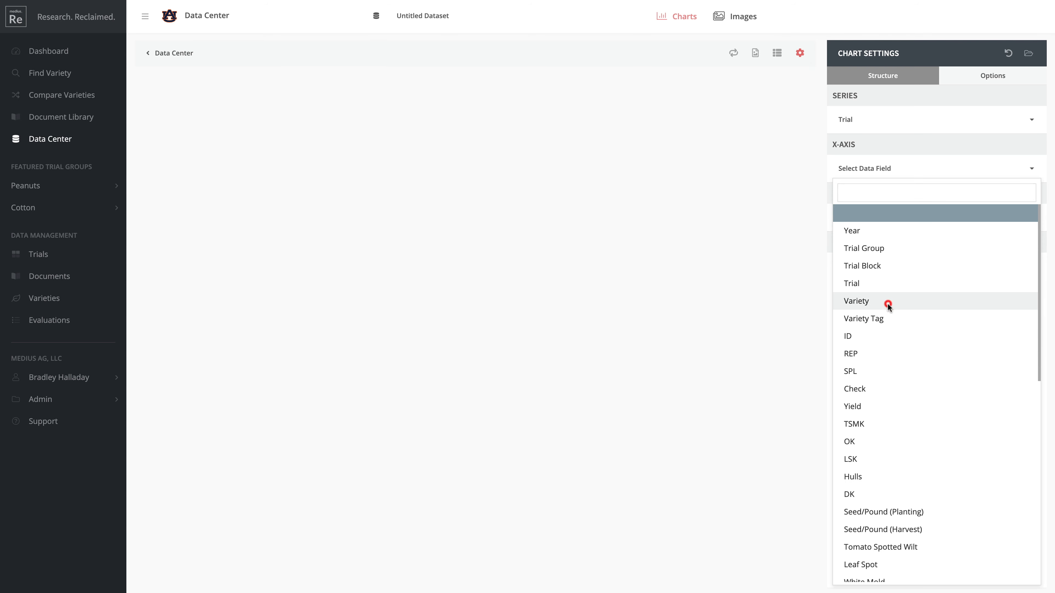
{"action": "left_click", "coordinate": [855, 301]}
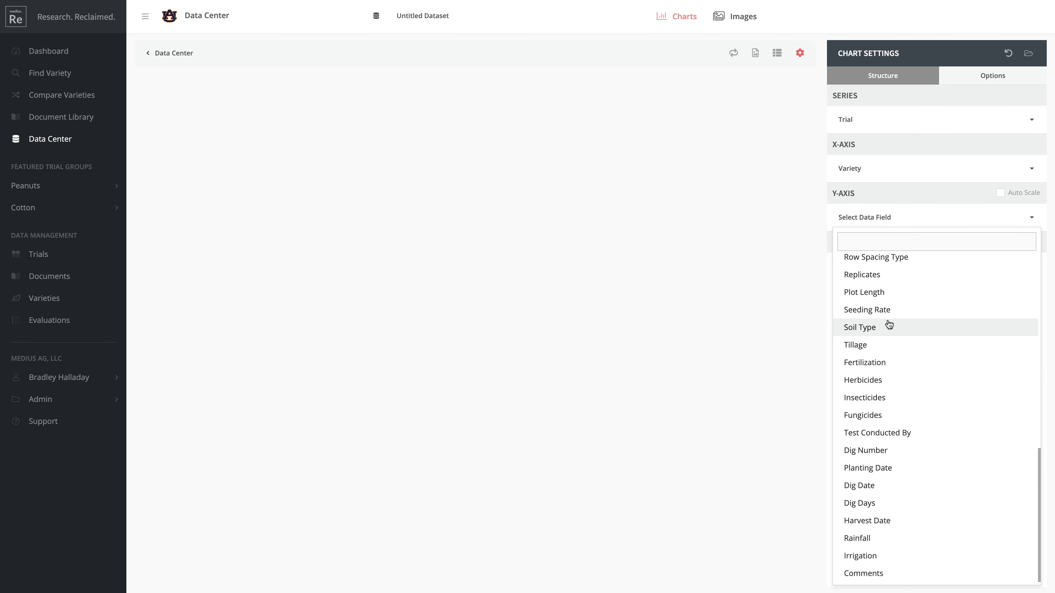
{"action": "scroll", "scroll_direction": "up", "scroll_amount": 3}
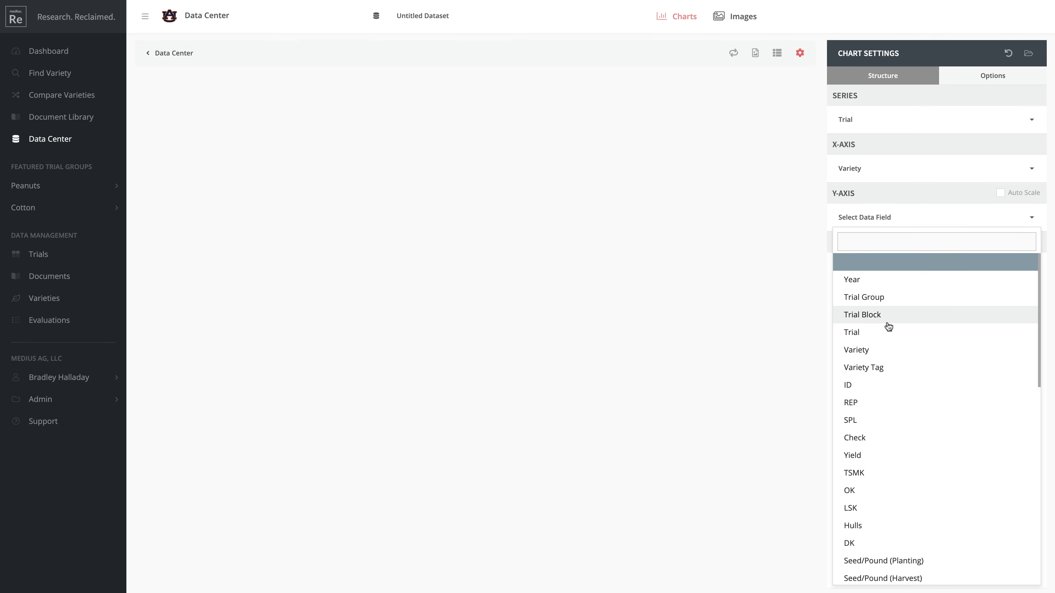
{"action": "type", "text": "yield"}
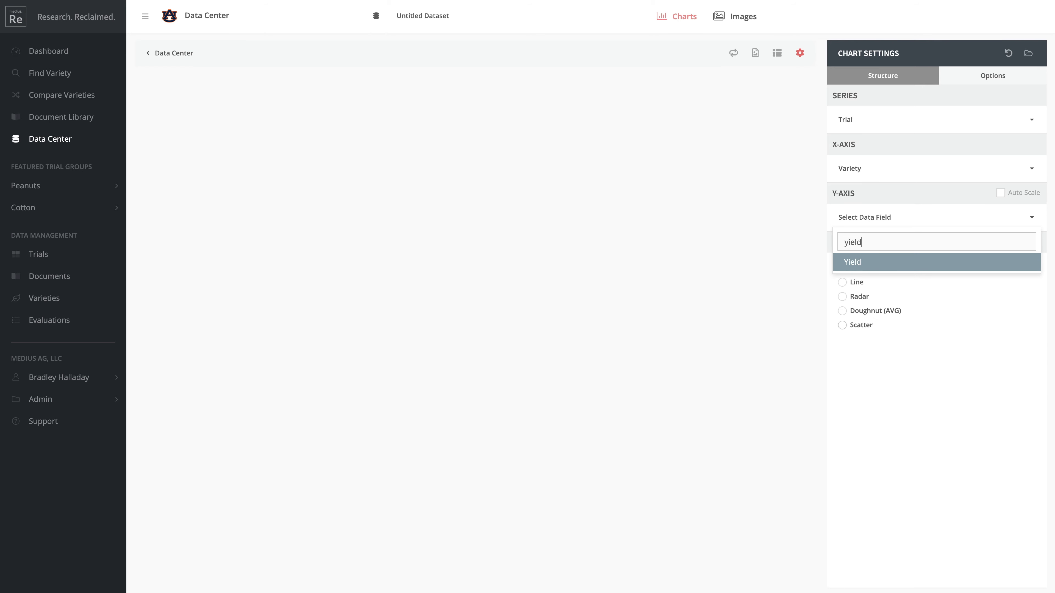
{"action": "left_click", "coordinate": [852, 262]}
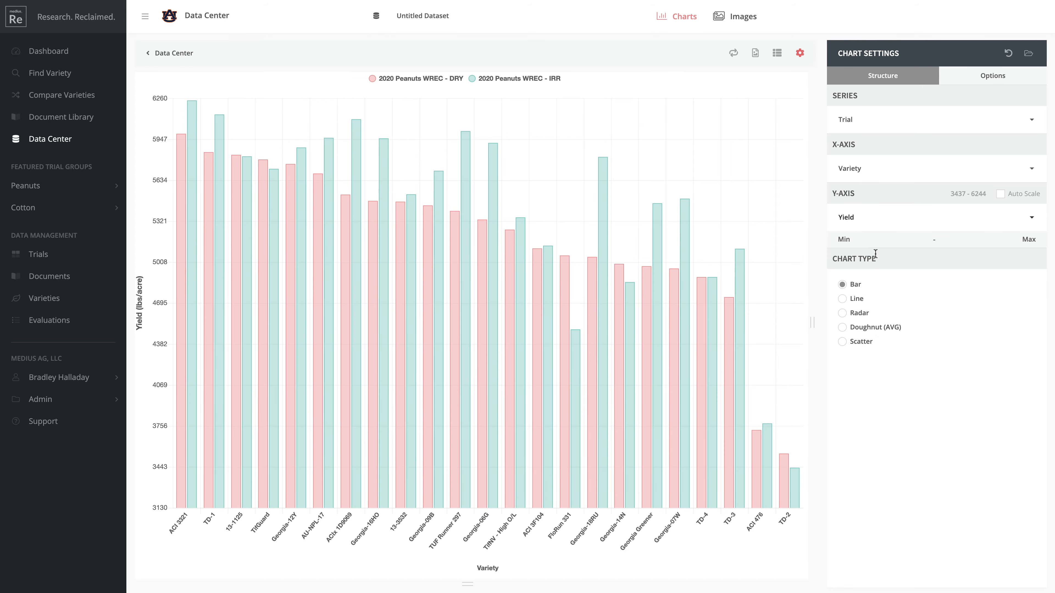
{"action": "mouse_move", "coordinate": [903, 365]}
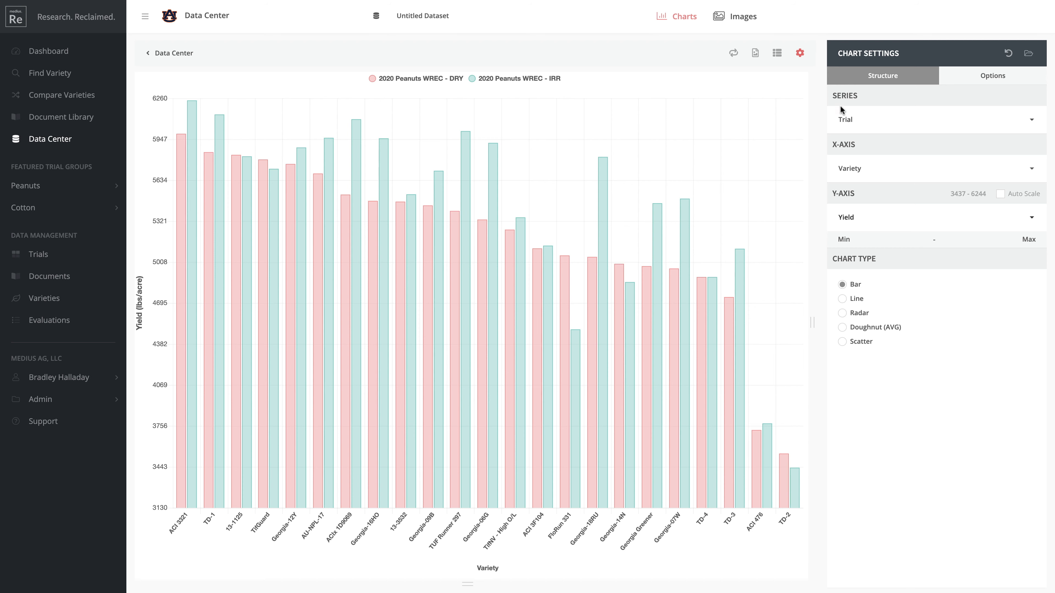
{"action": "mouse_move", "coordinate": [595, 274]}
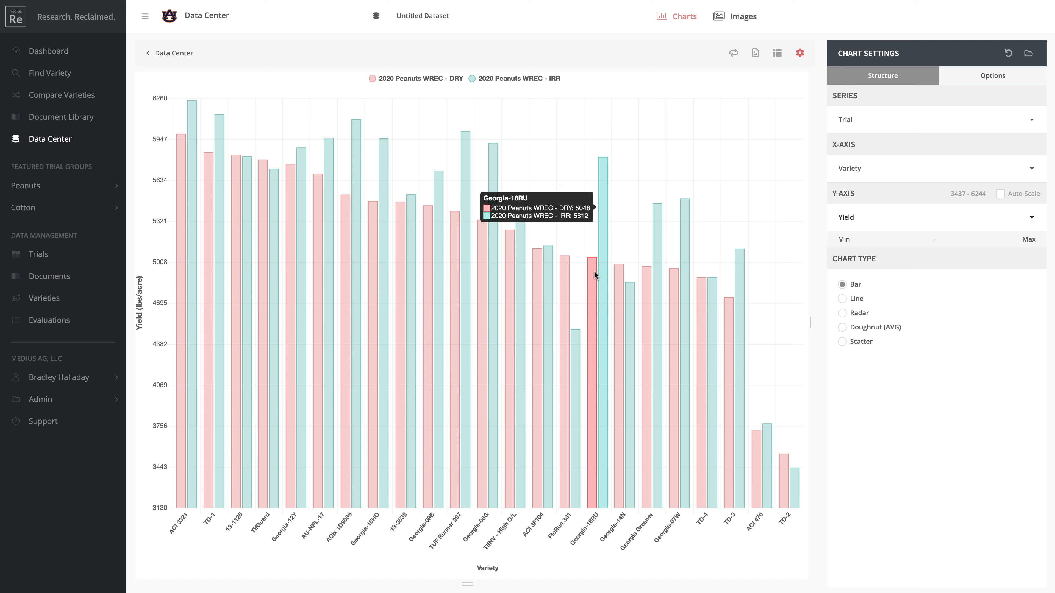
{"action": "mouse_move", "coordinate": [592, 279]}
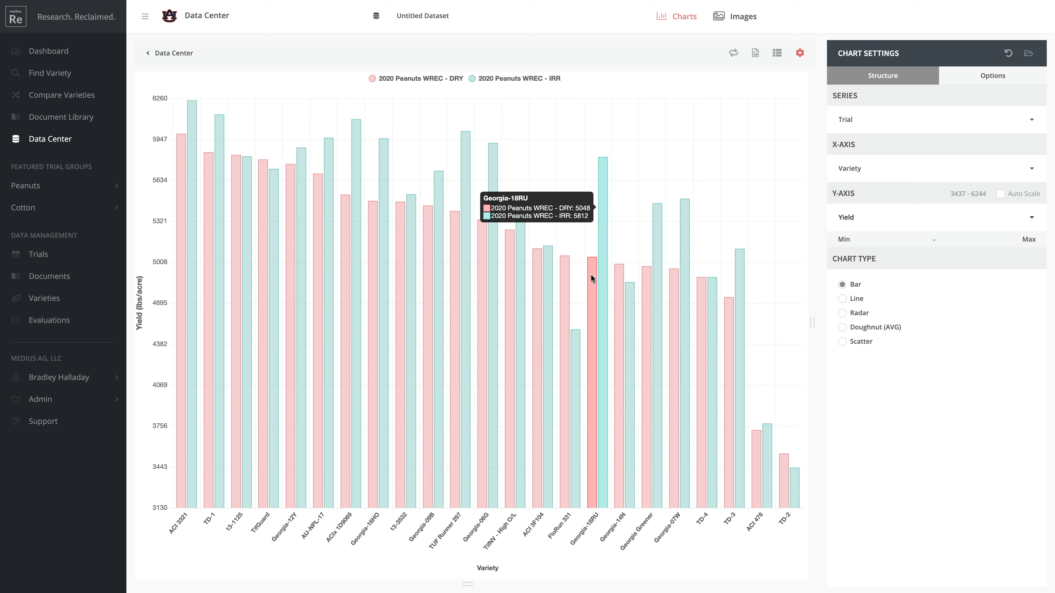
{"action": "mouse_move", "coordinate": [591, 274]}
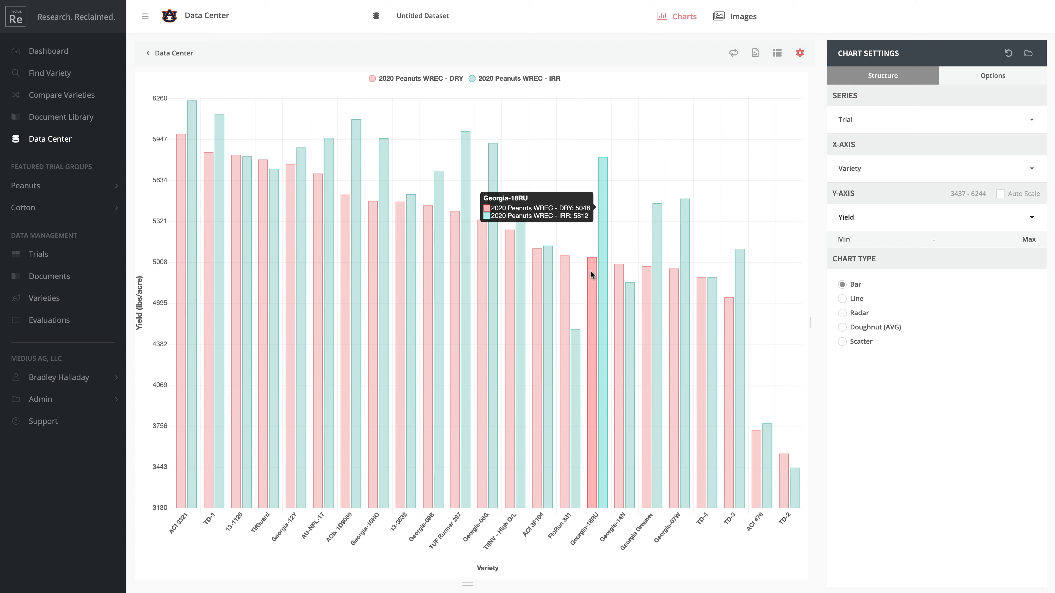
{"action": "mouse_move", "coordinate": [501, 294]}
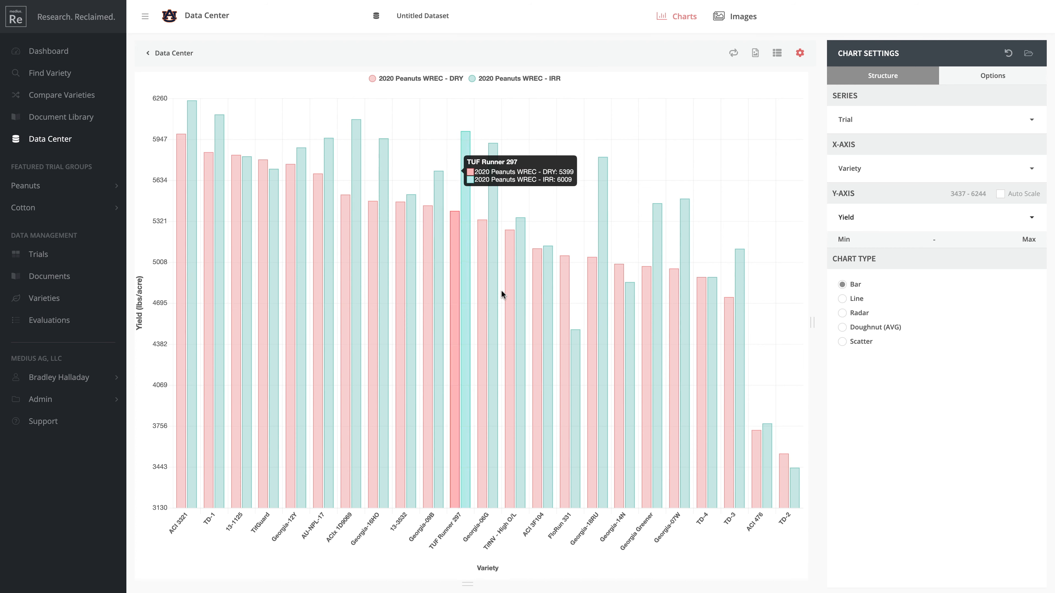
{"action": "mouse_move", "coordinate": [153, 56]}
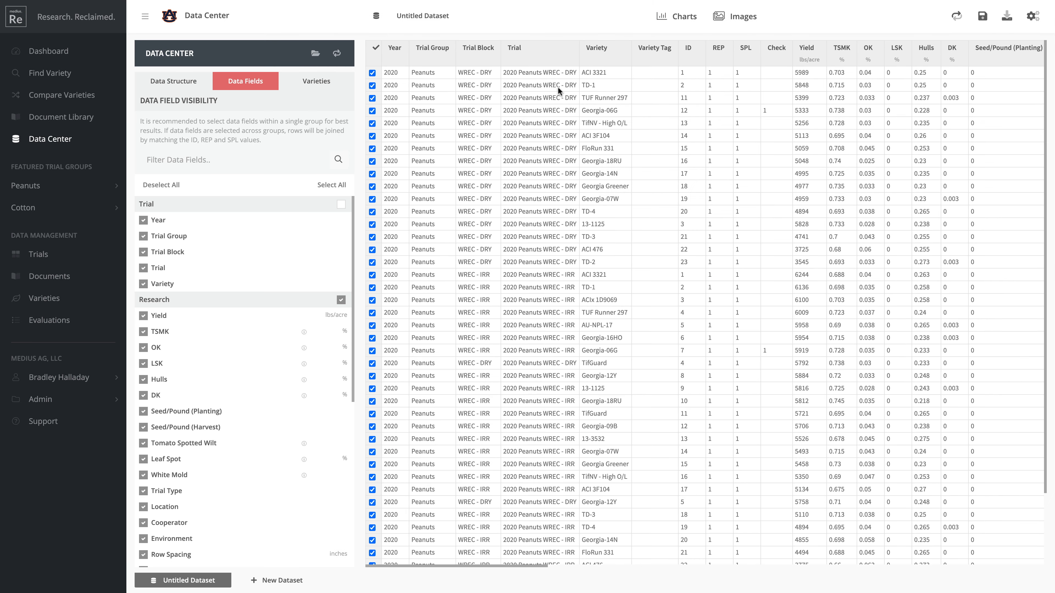
- Sort the rows alphabetically by Variety and redraw the bar chart in that order
{"action": "left_click", "coordinate": [596, 48]}
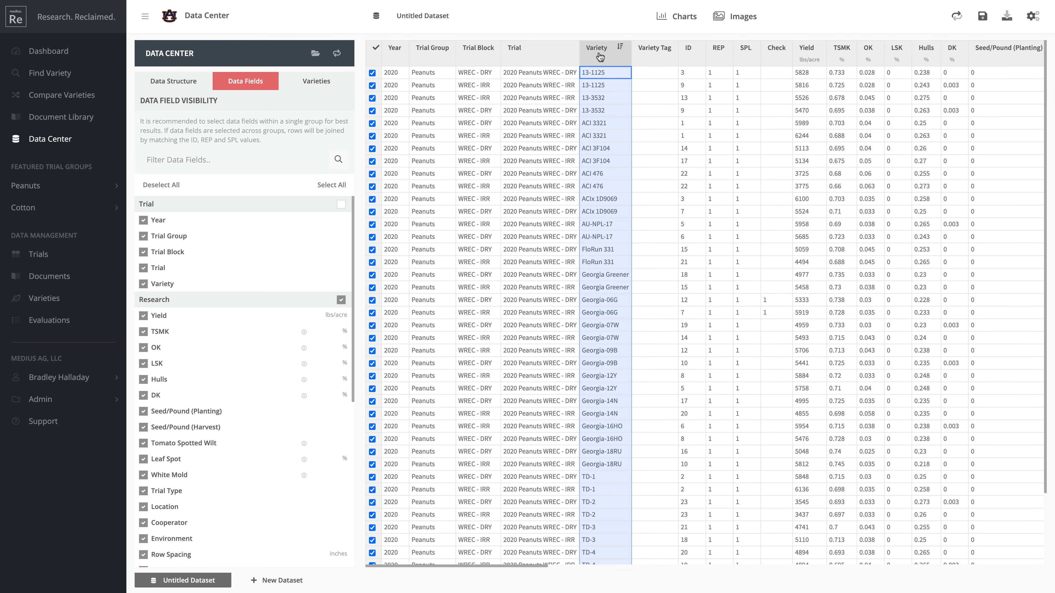
{"action": "mouse_move", "coordinate": [644, 87]}
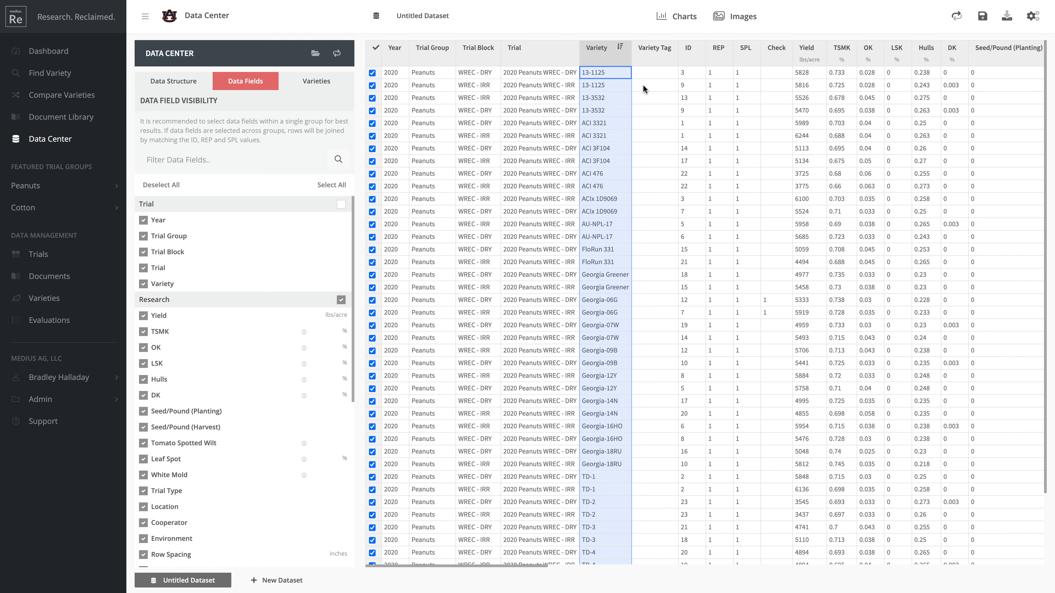
{"action": "mouse_move", "coordinate": [601, 85]}
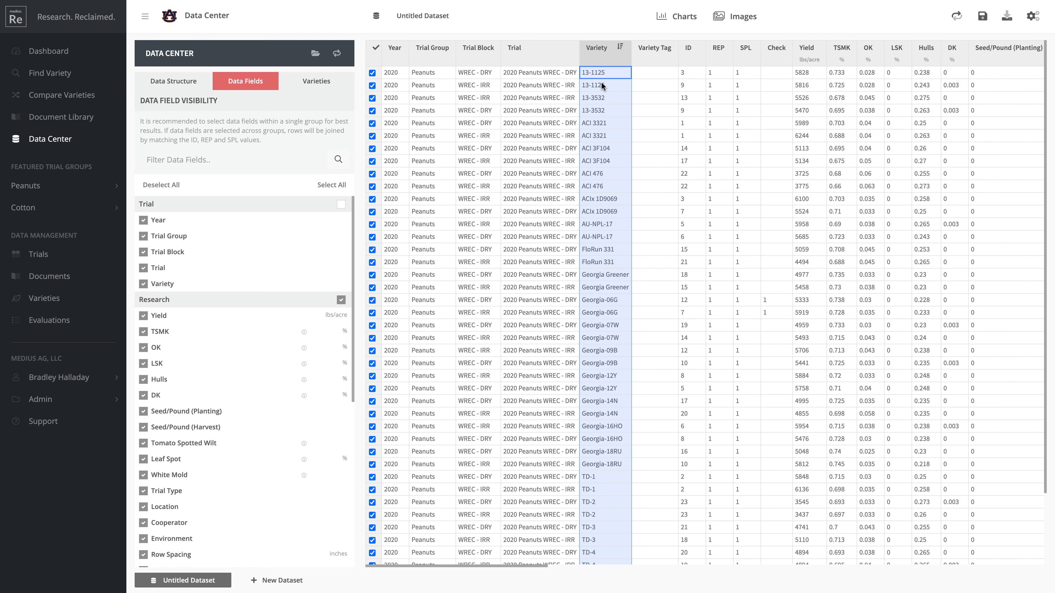
{"action": "left_click", "coordinate": [676, 15]}
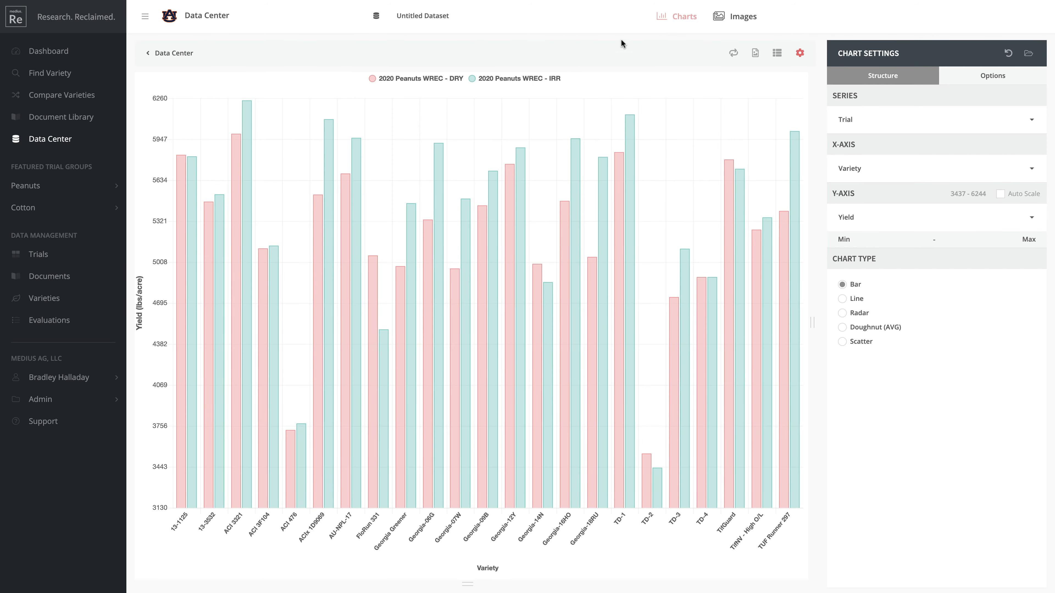
{"action": "mouse_move", "coordinate": [180, 156]}
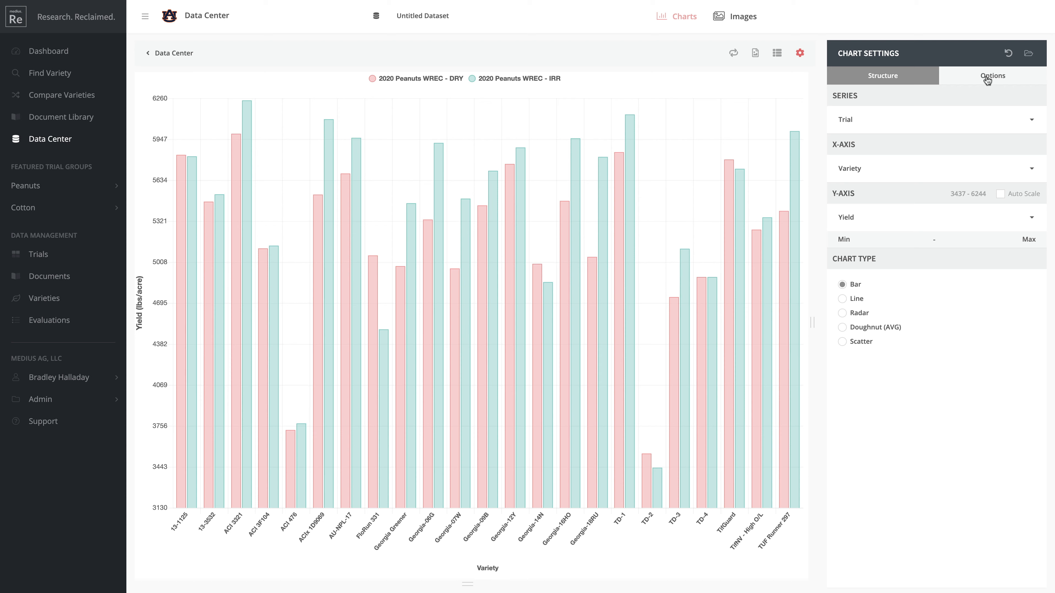
- Switch to the chart's Options and turn on a data field target for Yield
{"action": "left_click", "coordinate": [991, 75]}
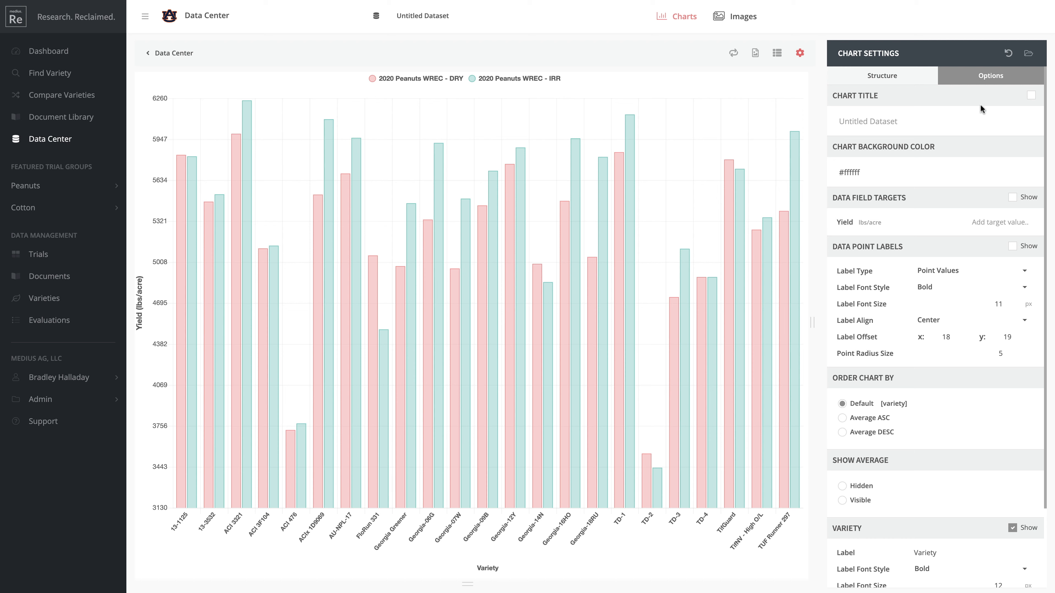
{"action": "mouse_move", "coordinate": [949, 195]}
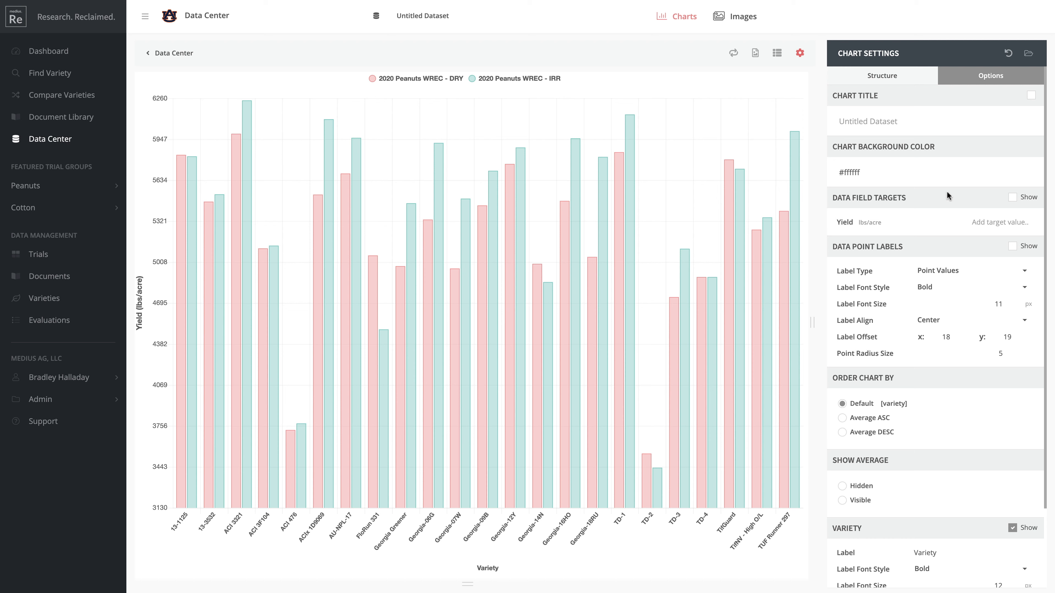
{"action": "mouse_move", "coordinate": [980, 249]}
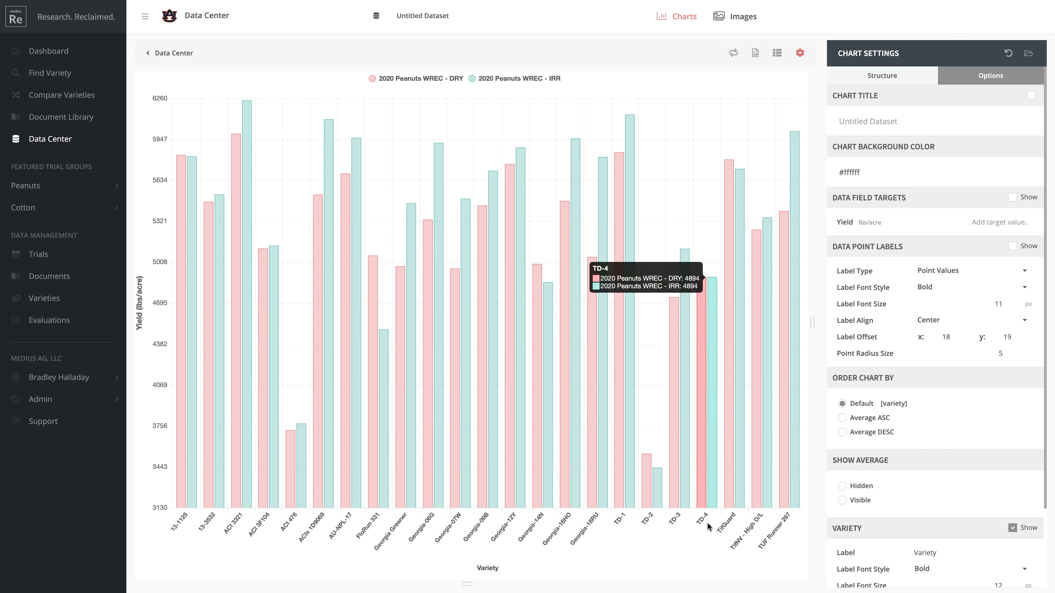
{"action": "mouse_move", "coordinate": [293, 497]}
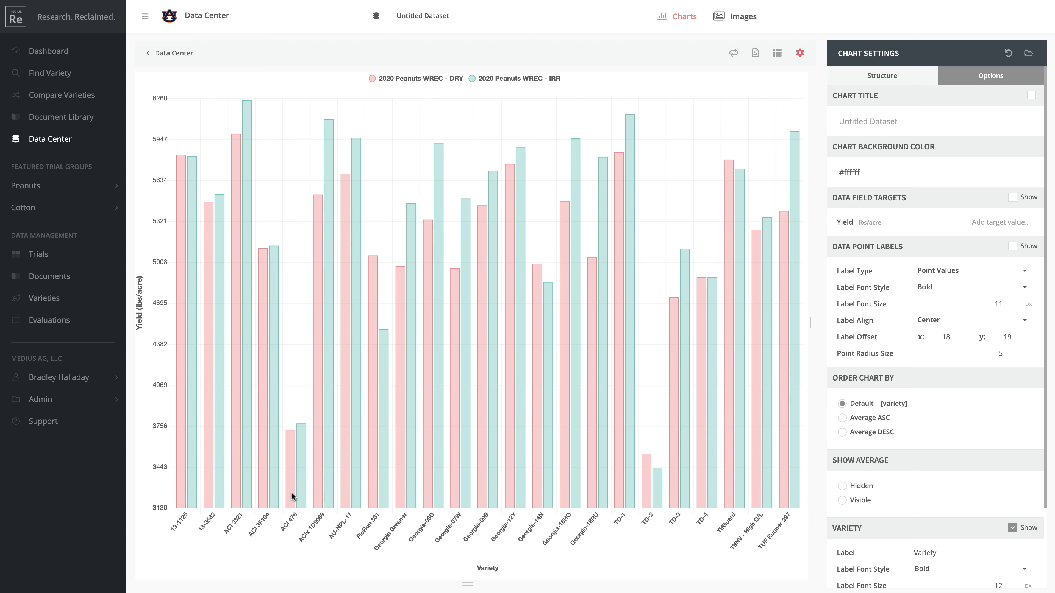
{"action": "mouse_move", "coordinate": [932, 208]}
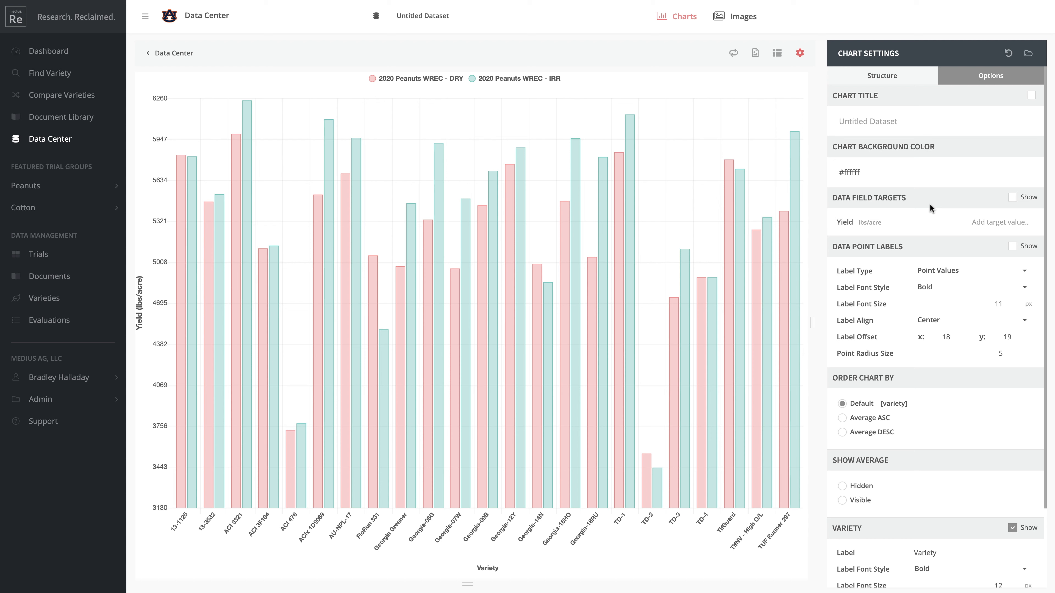
{"action": "left_click", "coordinate": [1011, 198]}
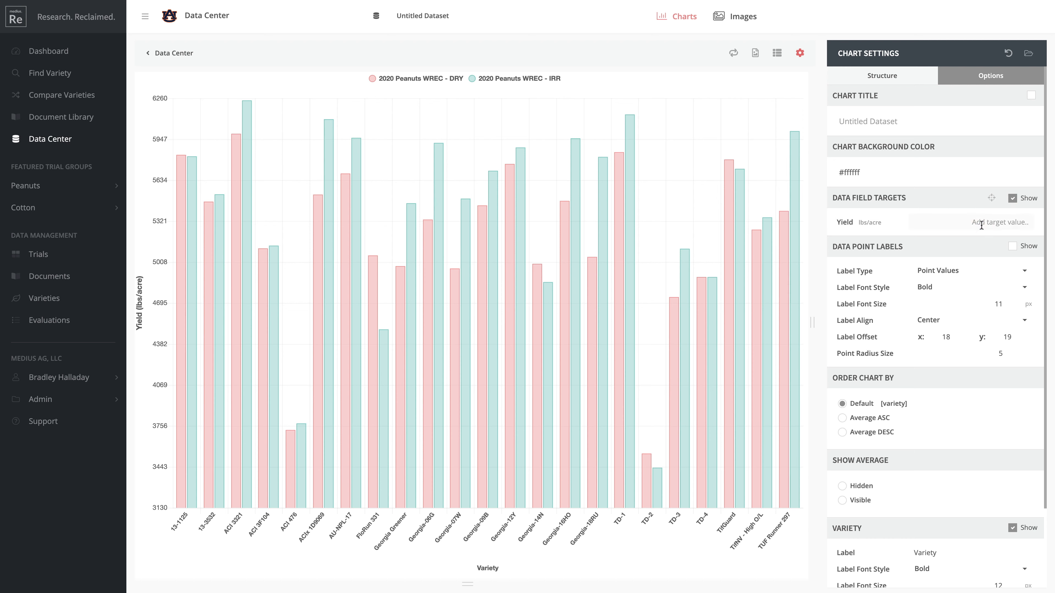
- Set the Yield target to 5000, drawing a horizontal target line across the bars
{"action": "type", "text": "5000"}
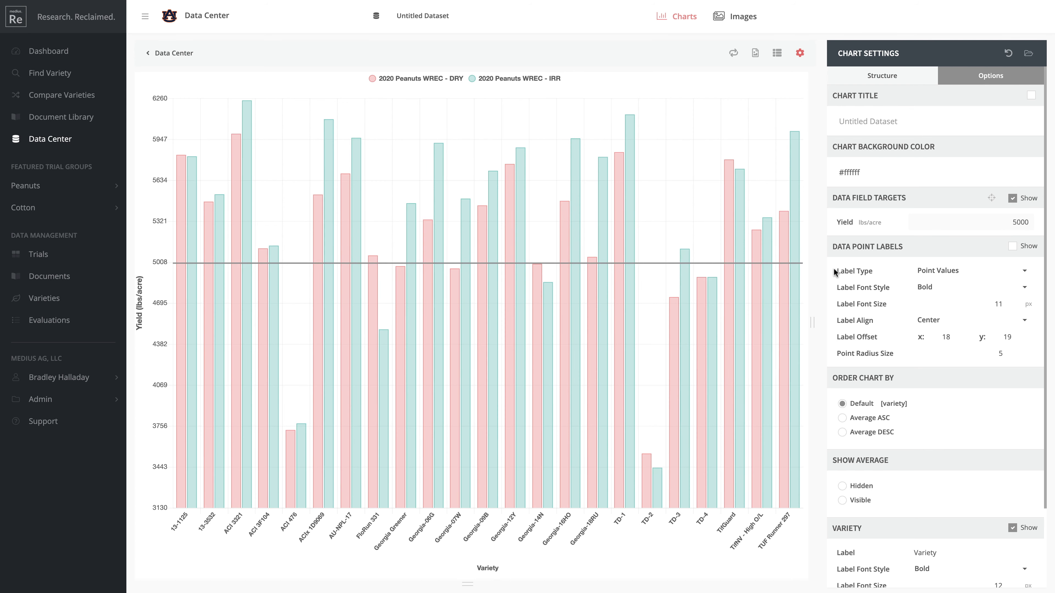
{"action": "mouse_move", "coordinate": [131, 231]}
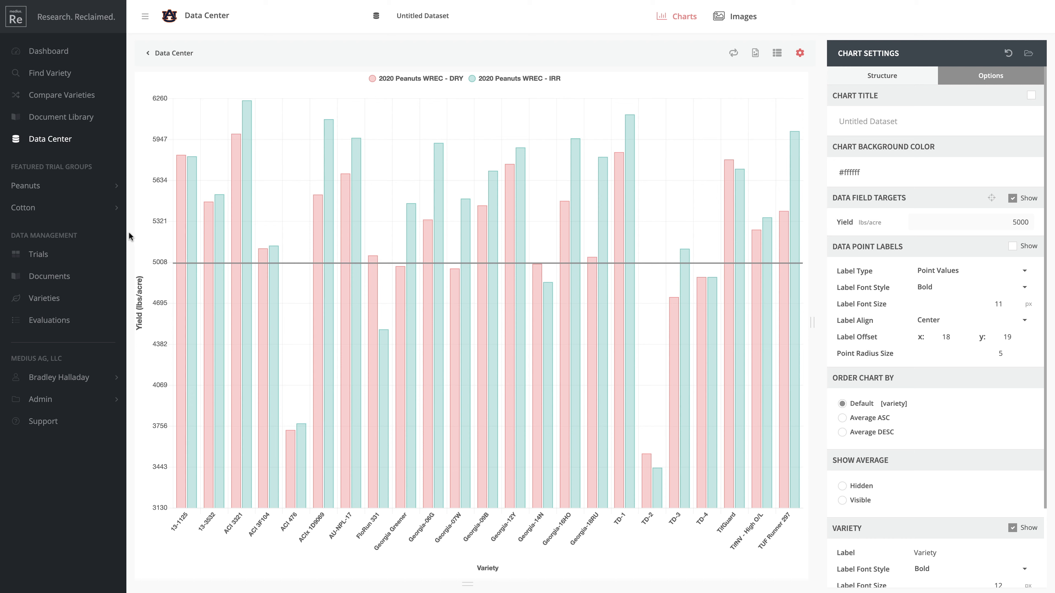
{"action": "mouse_move", "coordinate": [143, 238]}
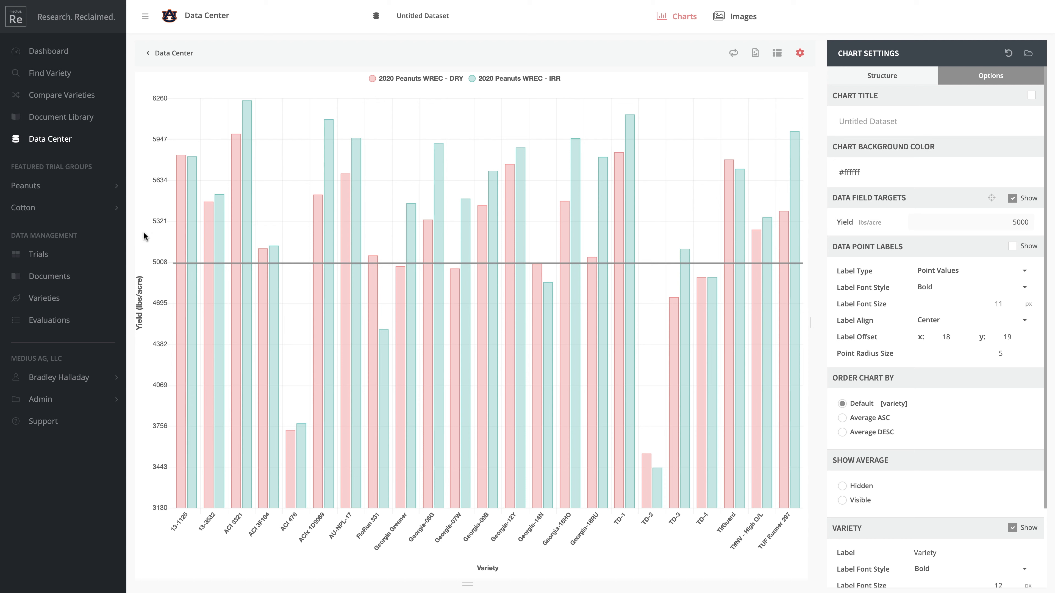
{"action": "mouse_move", "coordinate": [491, 263]}
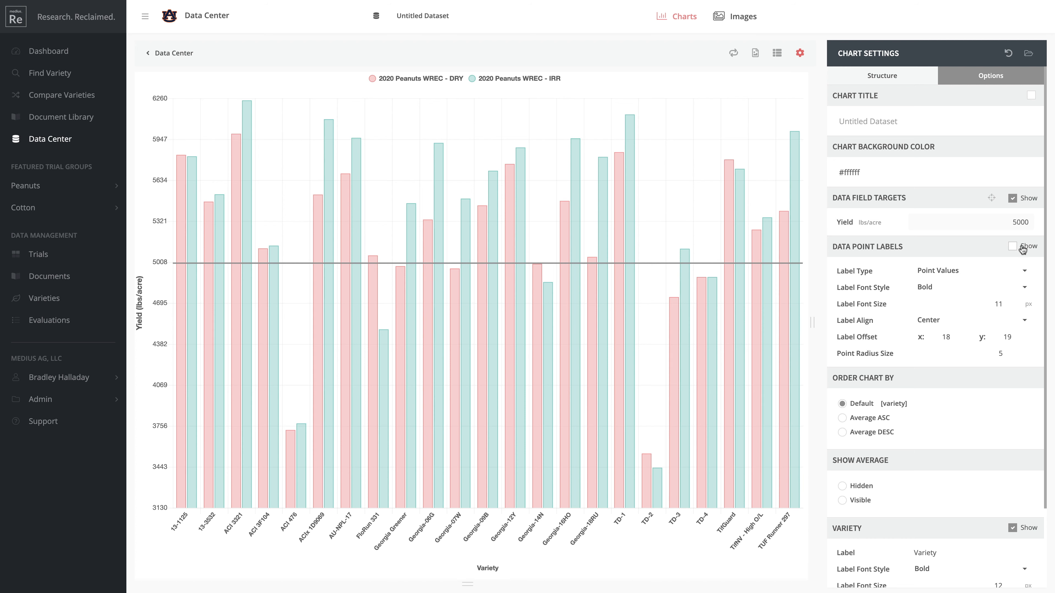
- Try data point labels on the bars, then hide them again
{"action": "left_click", "coordinate": [1013, 246]}
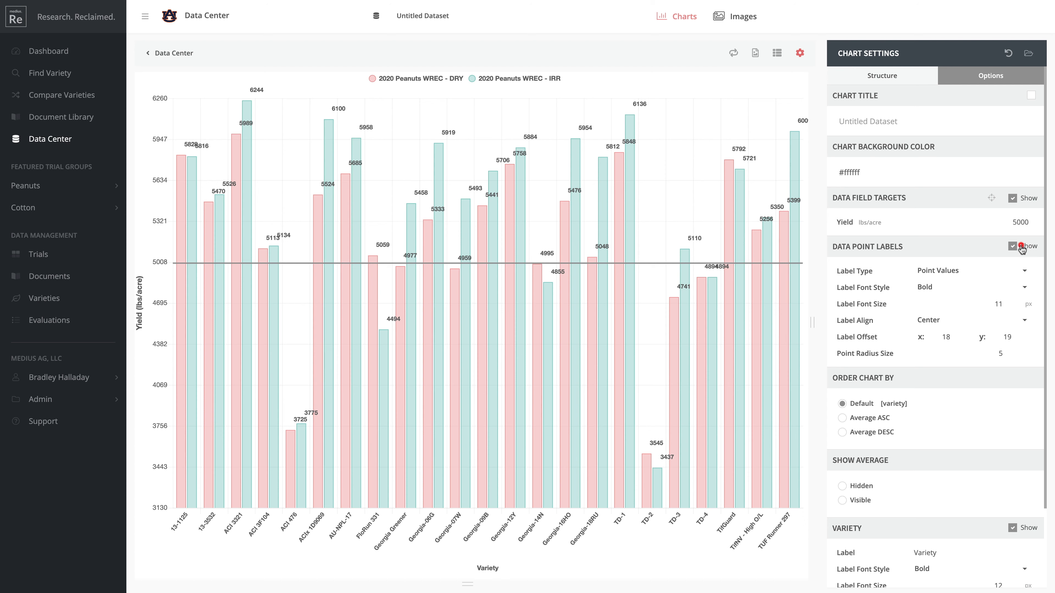
{"action": "left_click", "coordinate": [842, 499]}
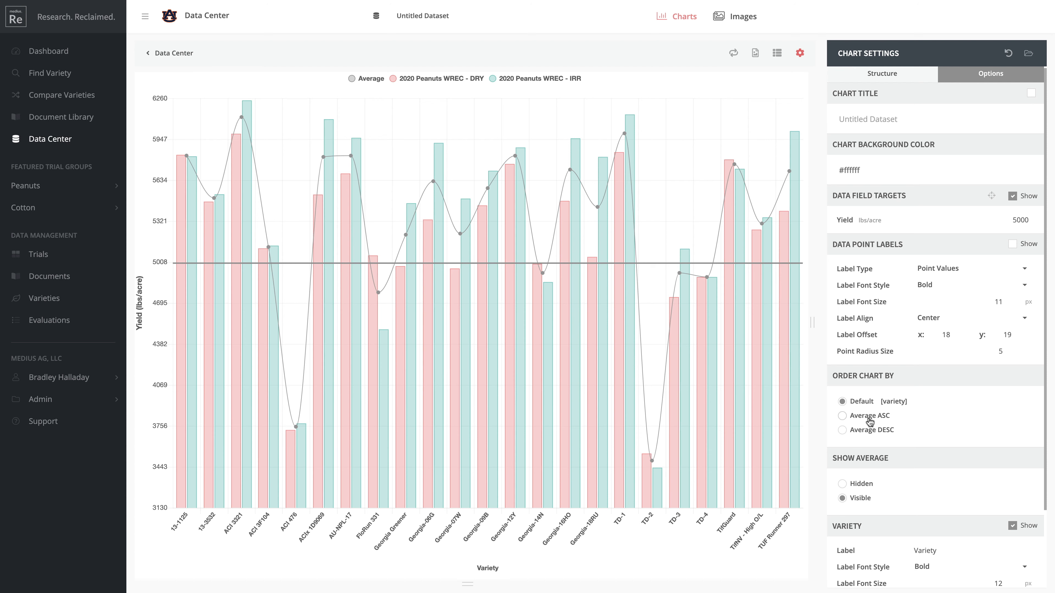
- Order varieties by Average ASC briefly, then return to Default order
{"action": "left_click", "coordinate": [842, 416]}
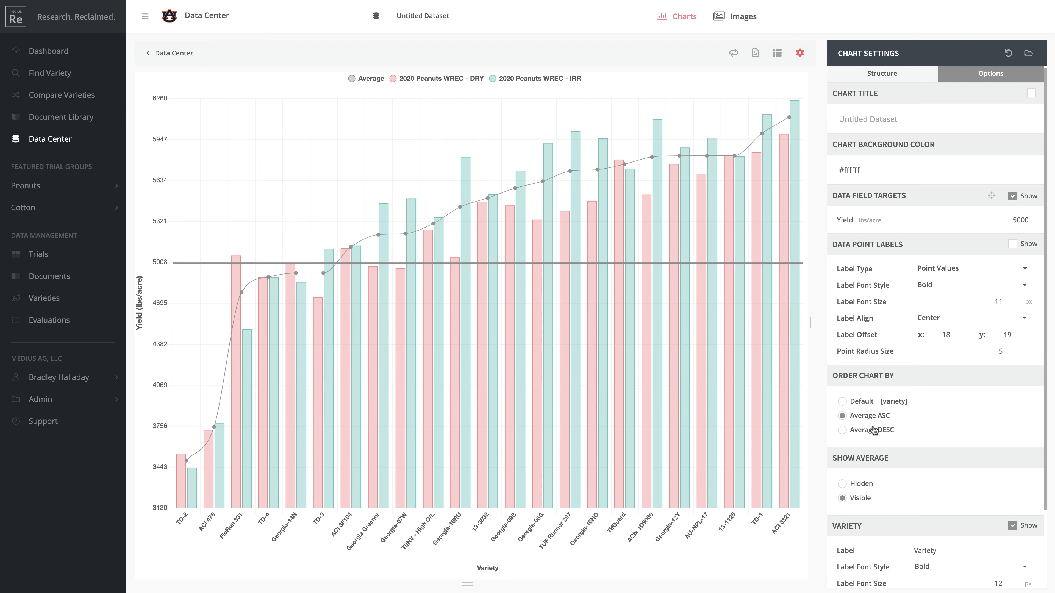
{"action": "left_click", "coordinate": [842, 401]}
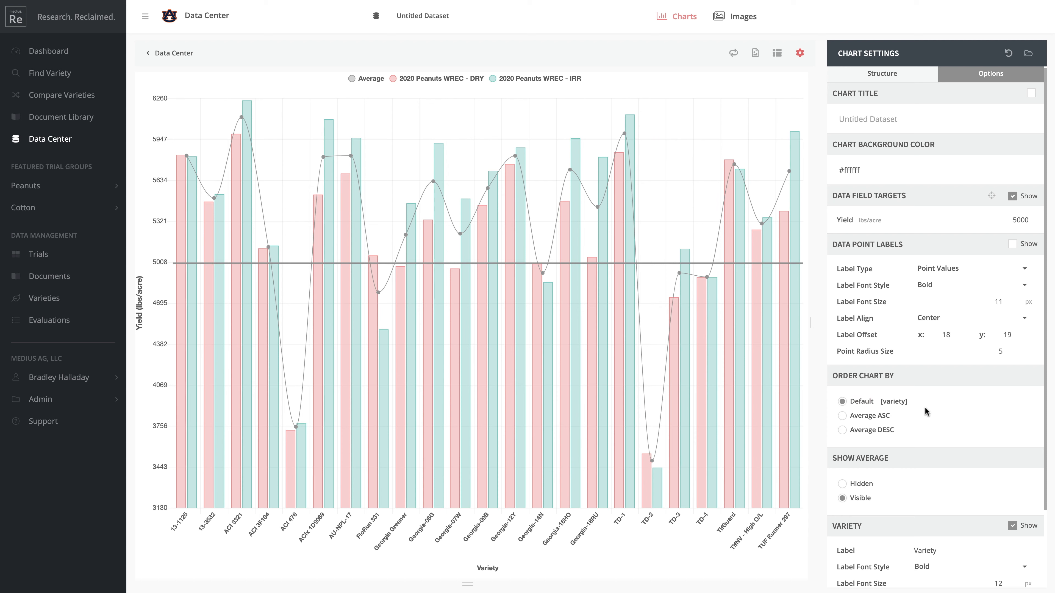
{"action": "scroll", "scroll_direction": "down", "scroll_amount": 3}
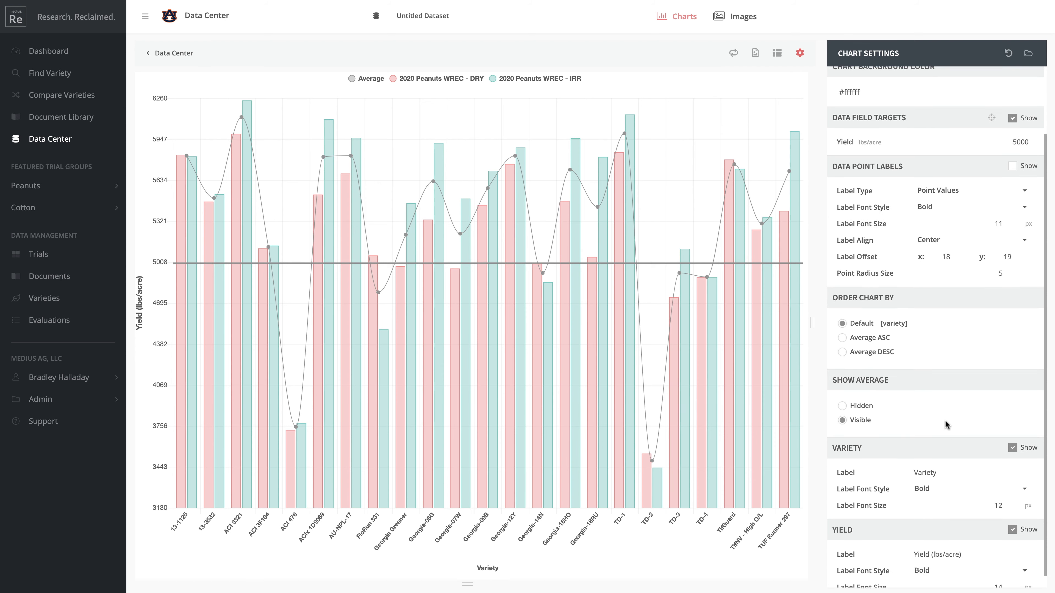
{"action": "scroll", "scroll_direction": "up", "scroll_amount": 3}
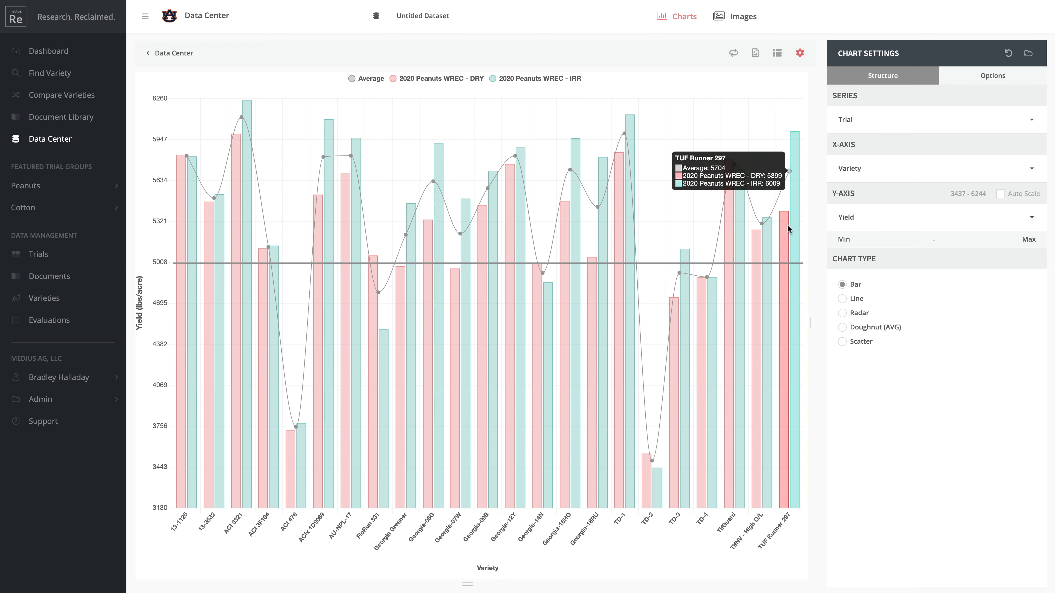
{"action": "mouse_move", "coordinate": [789, 84]}
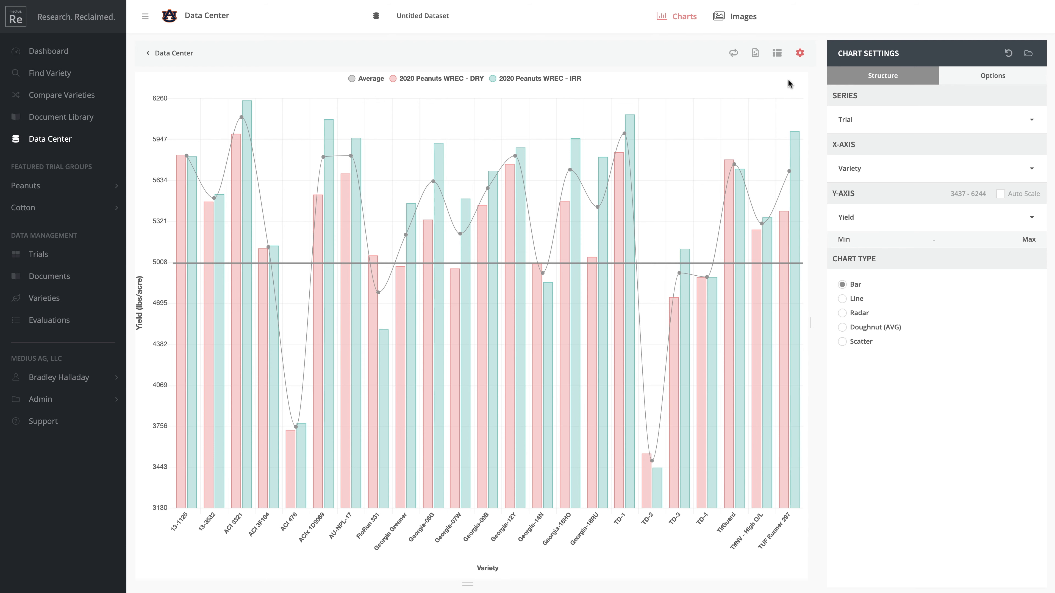
{"action": "mouse_move", "coordinate": [756, 53]}
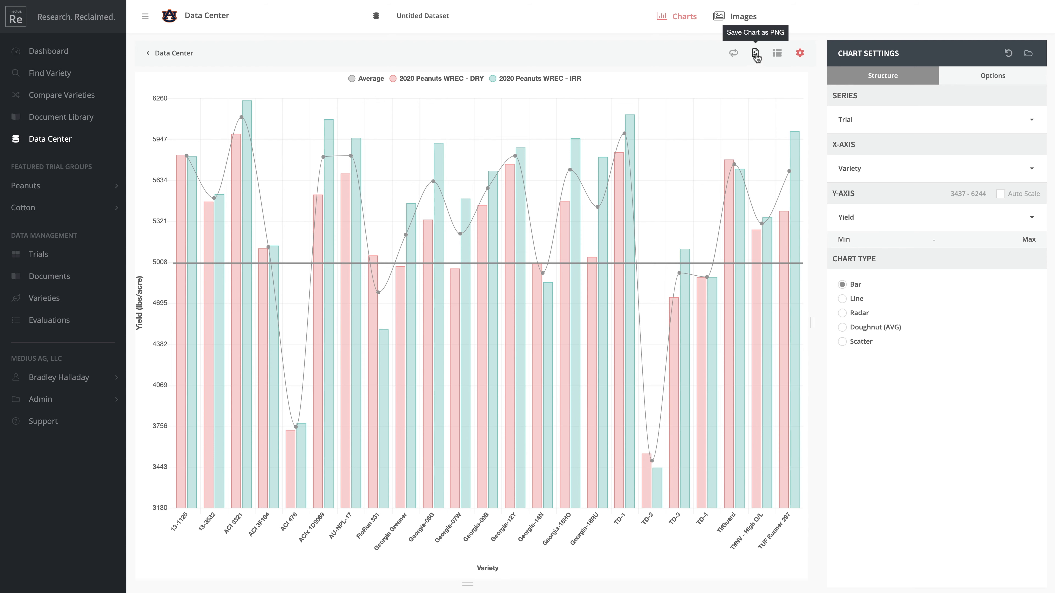
{"action": "mouse_move", "coordinate": [650, 56]}
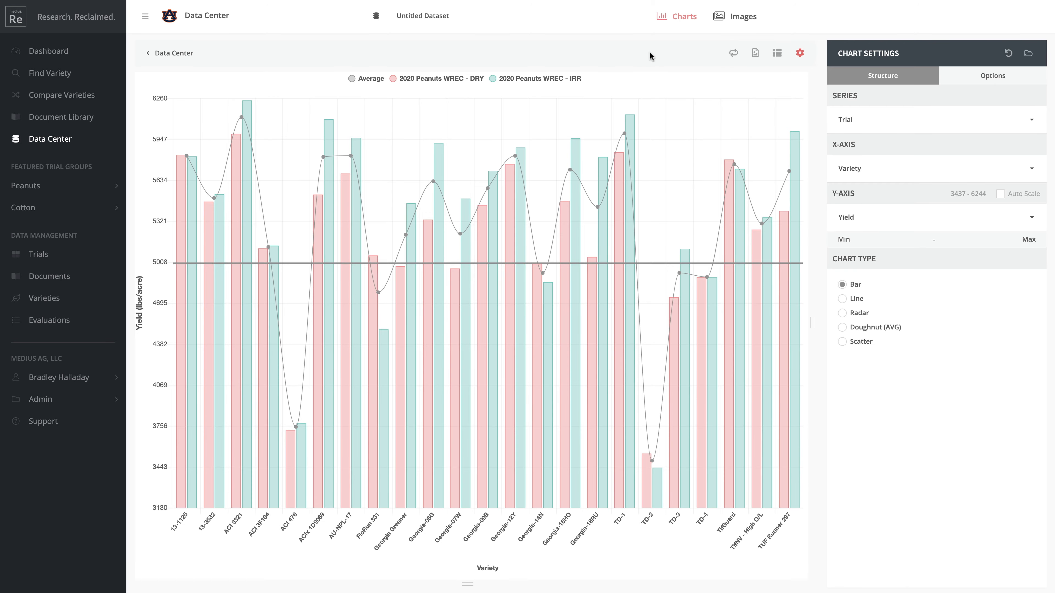